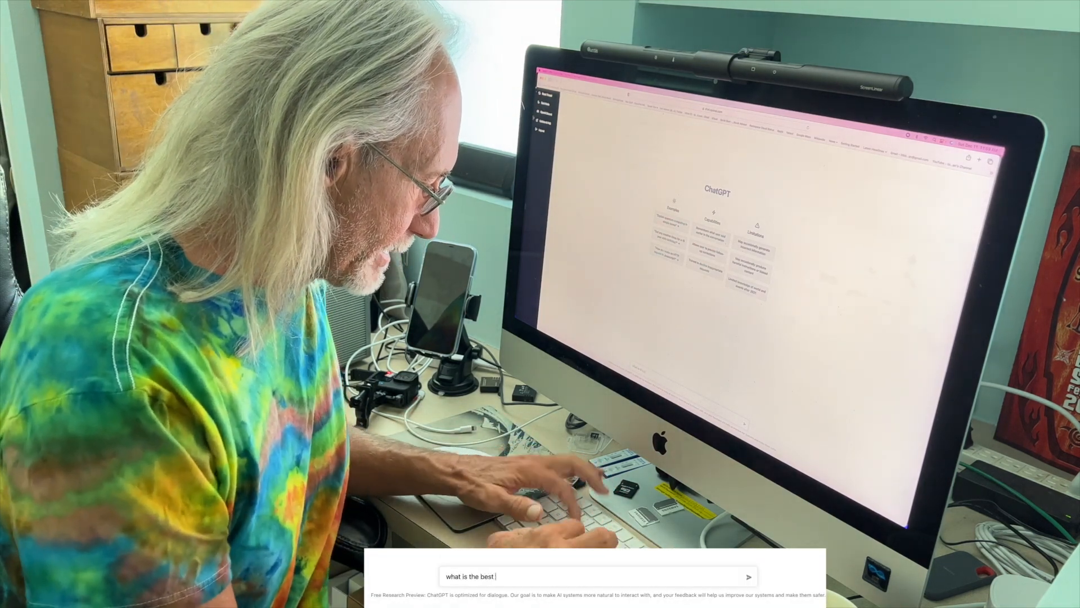
pyautogui.write('sports c')
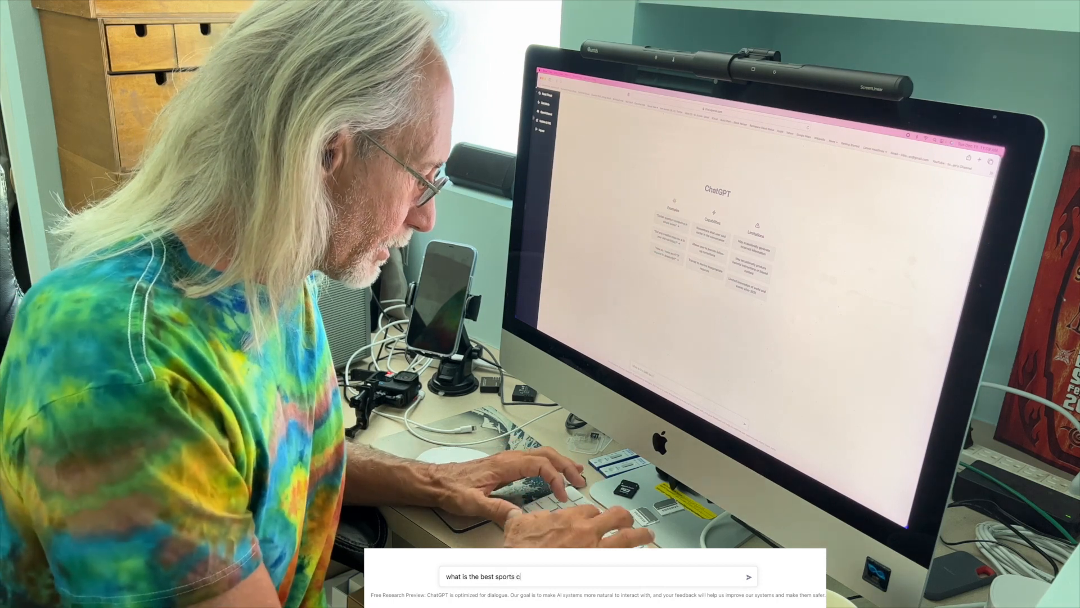
pyautogui.write('amera')
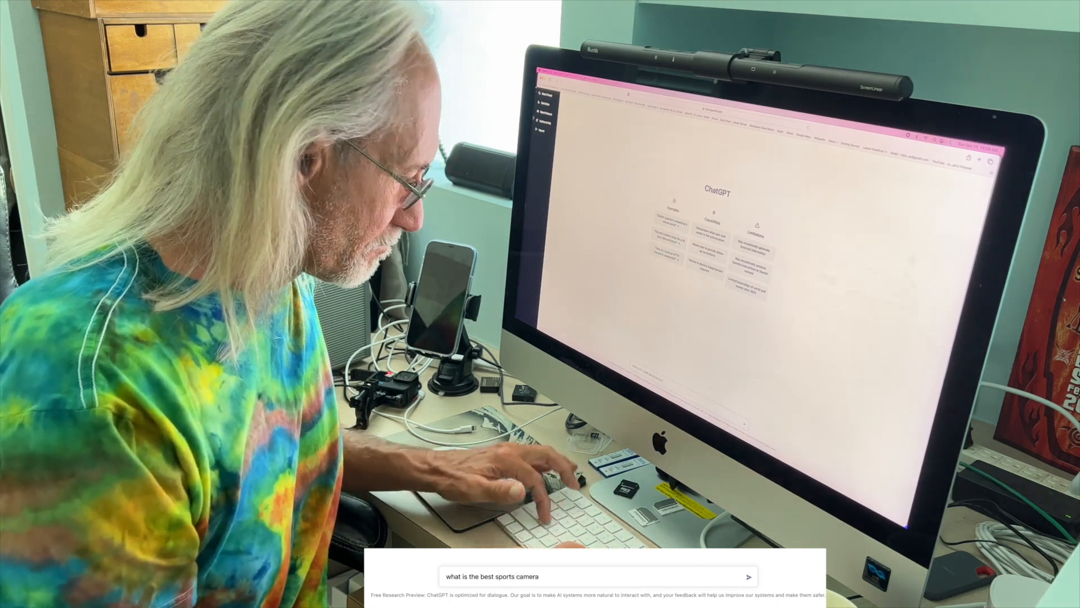